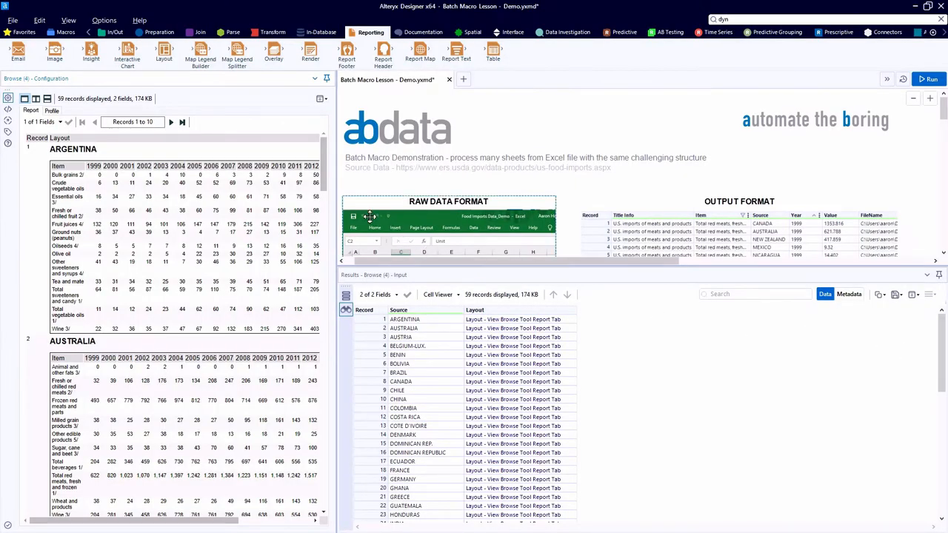
- Skip forward twice in the Browse report view to reach Records 31 to 40
click(170, 122)
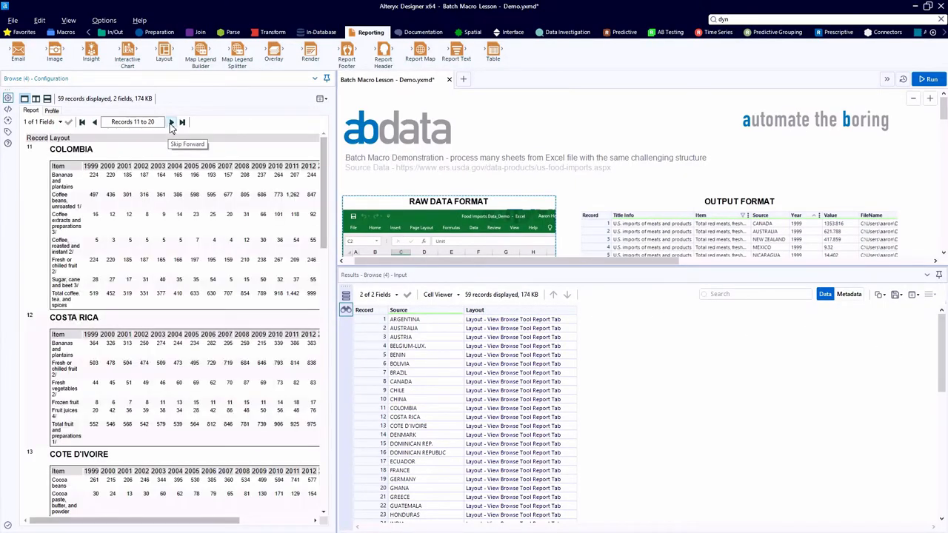
click(169, 122)
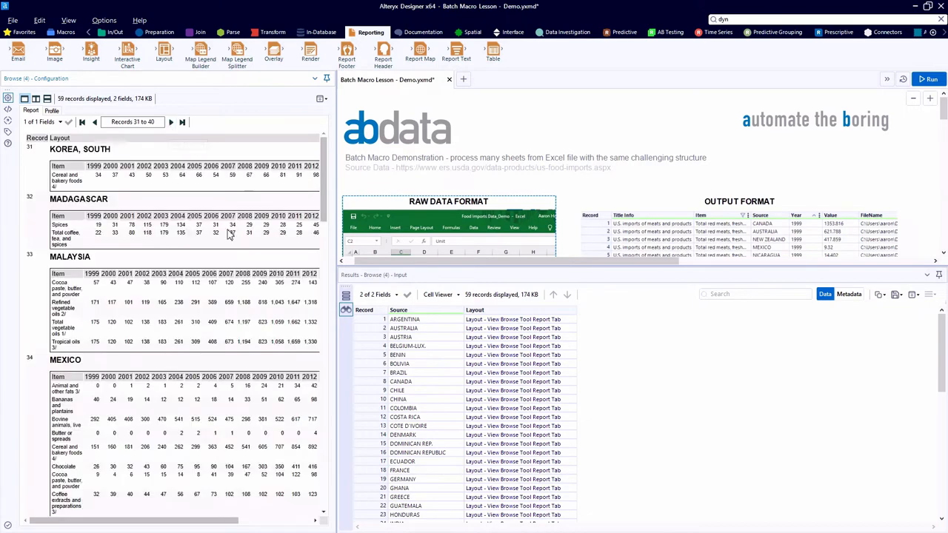
scroll(down, 3)
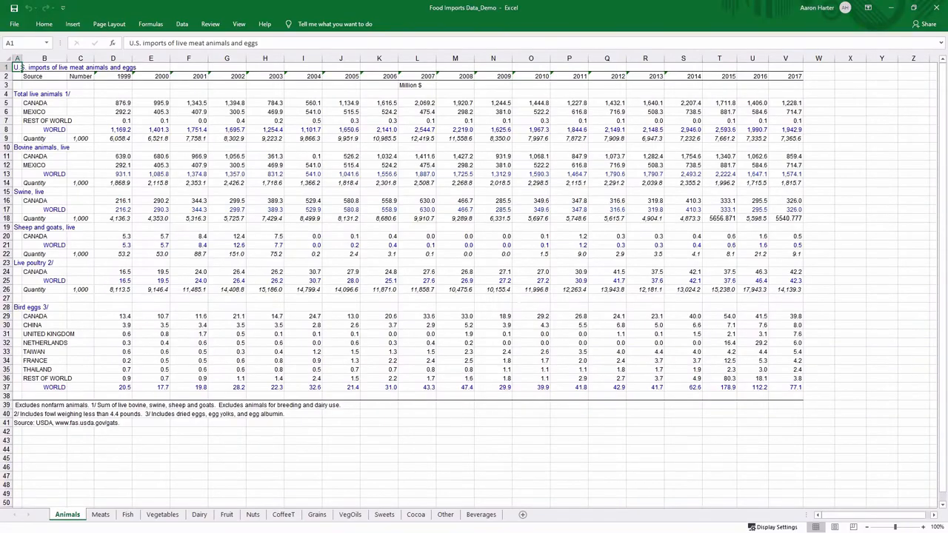
- Switch the food imports workbook from the Animals sheet to the Fruit sheet
click(227, 516)
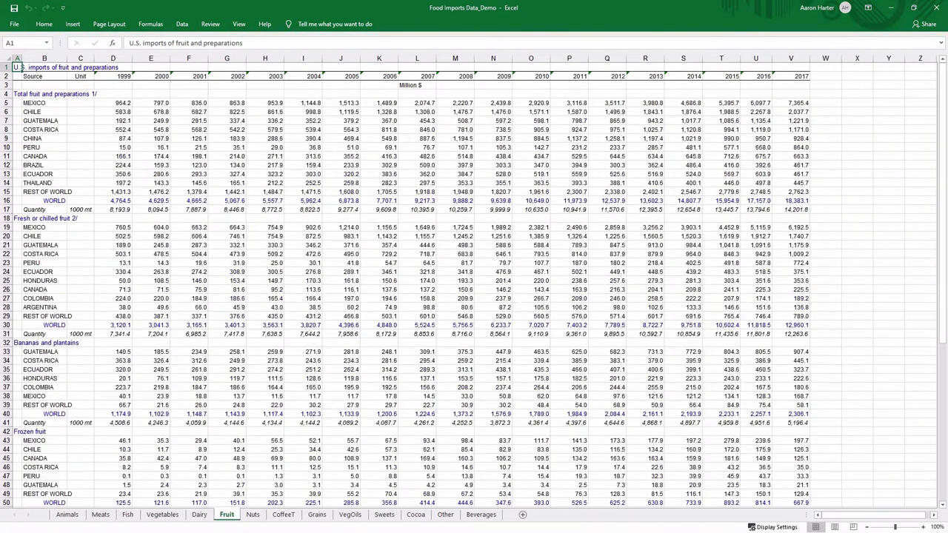
click(302, 516)
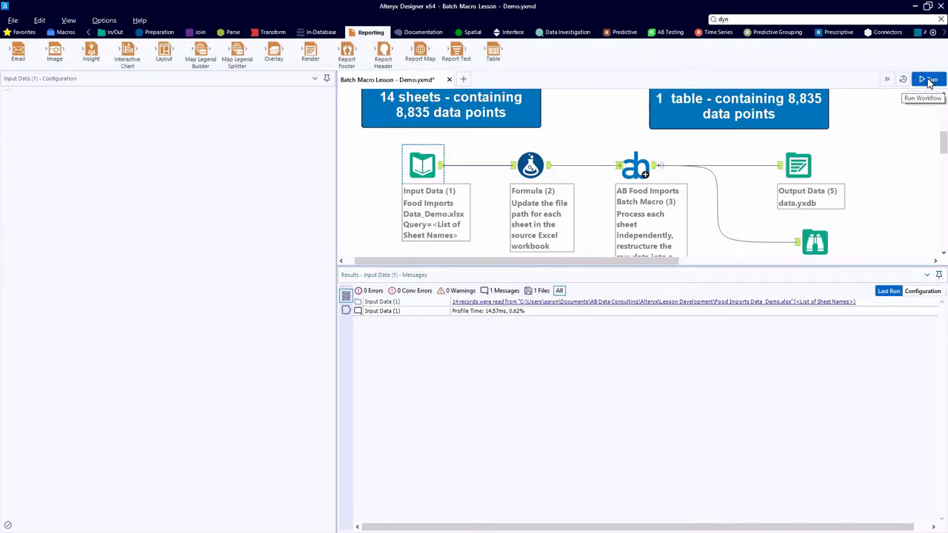
- Run the workflow and compare the batch macro's 14 sheet-name inputs with its 8,835-row output
click(922, 78)
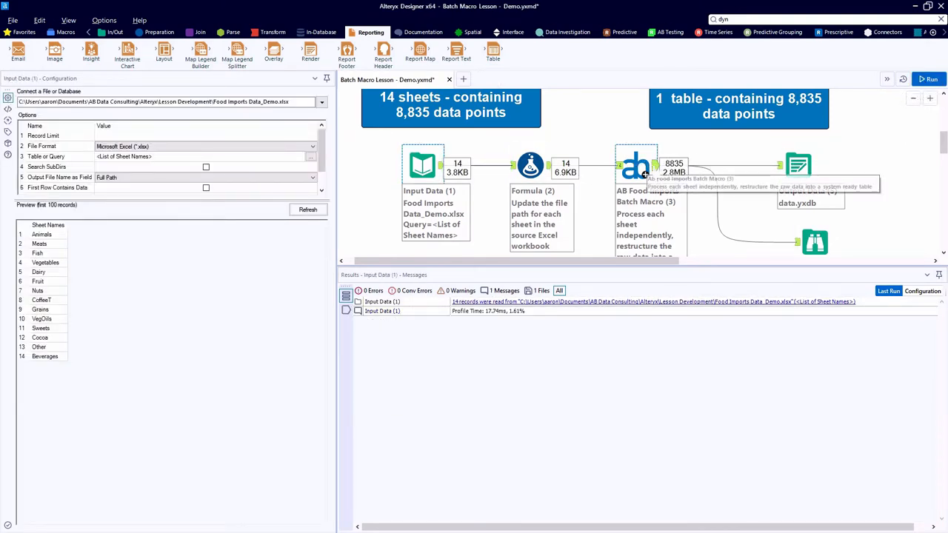
click(637, 164)
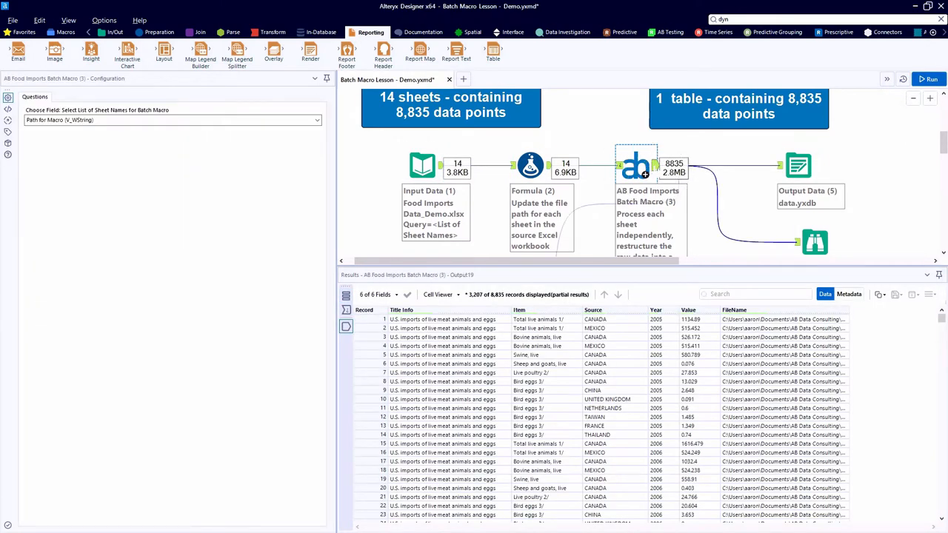
click(635, 165)
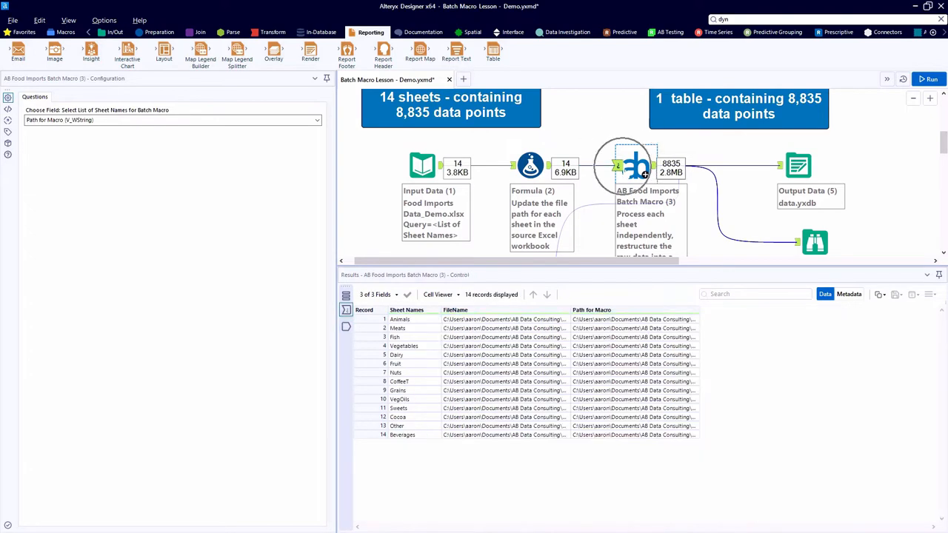
click(636, 165)
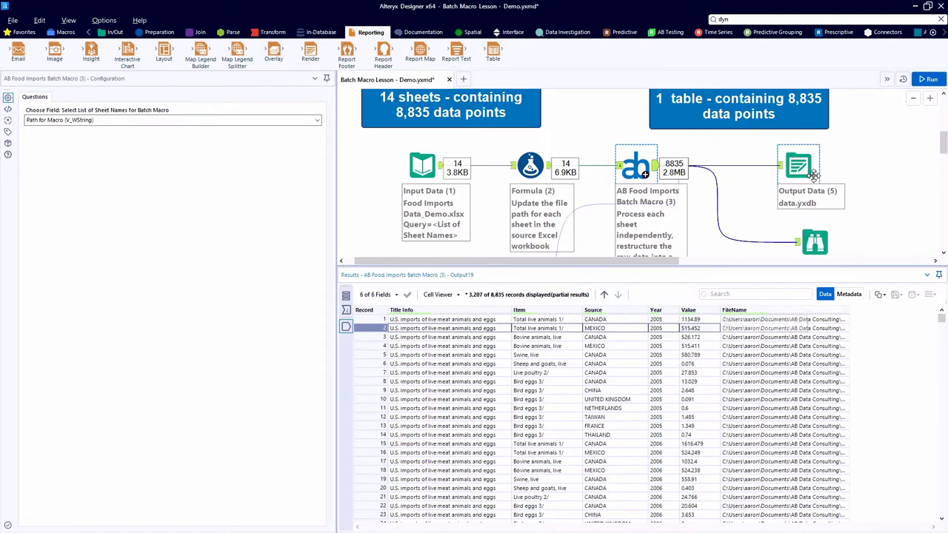
click(798, 164)
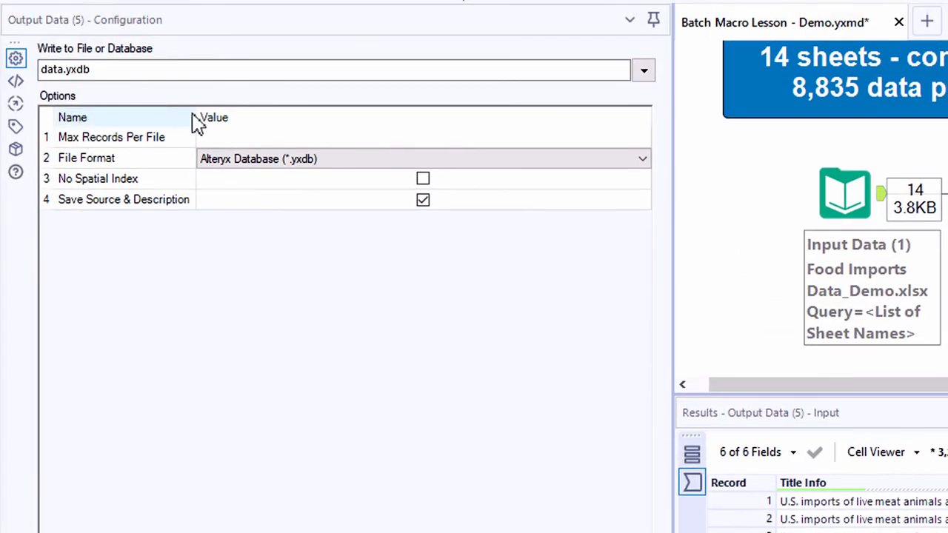
- Review Output Data file formats, keeping data.yxdb, and show the Transform tools
click(642, 159)
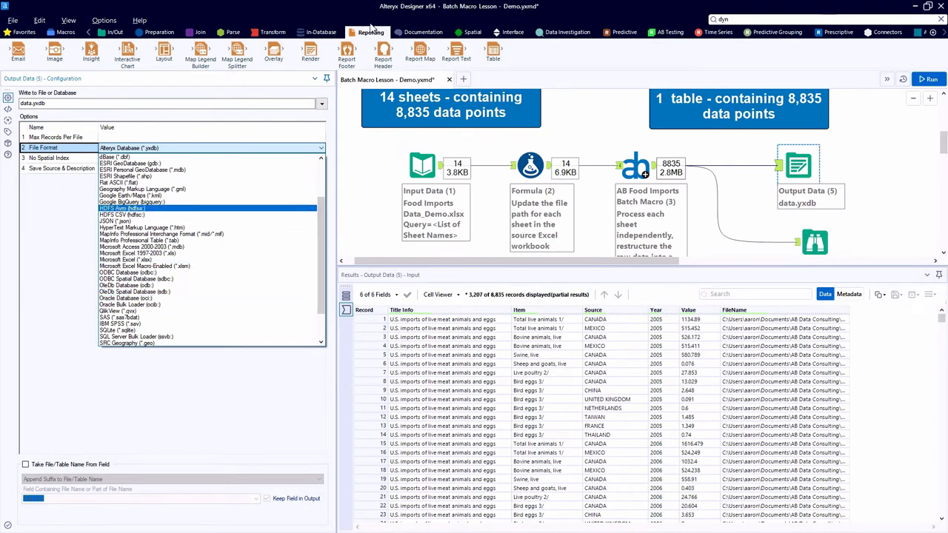
mouse_move(272, 32)
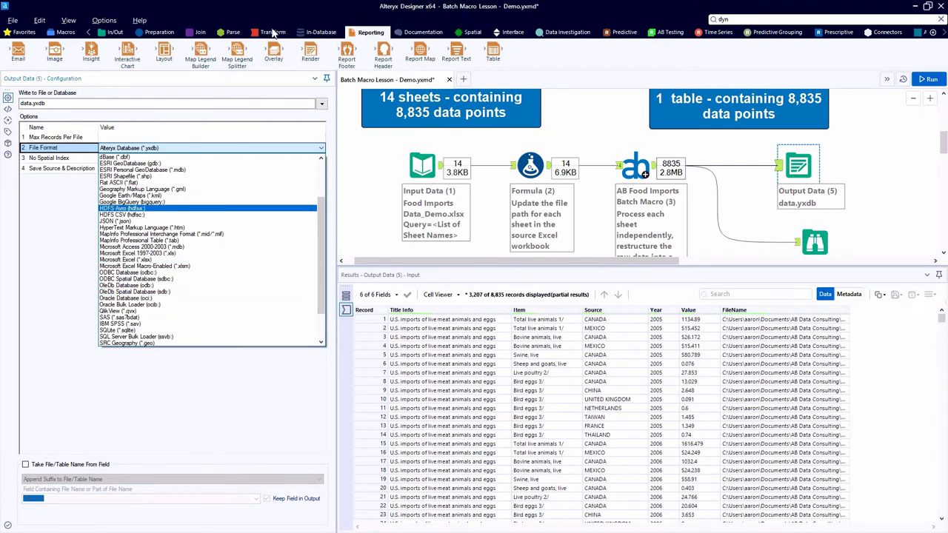
click(275, 32)
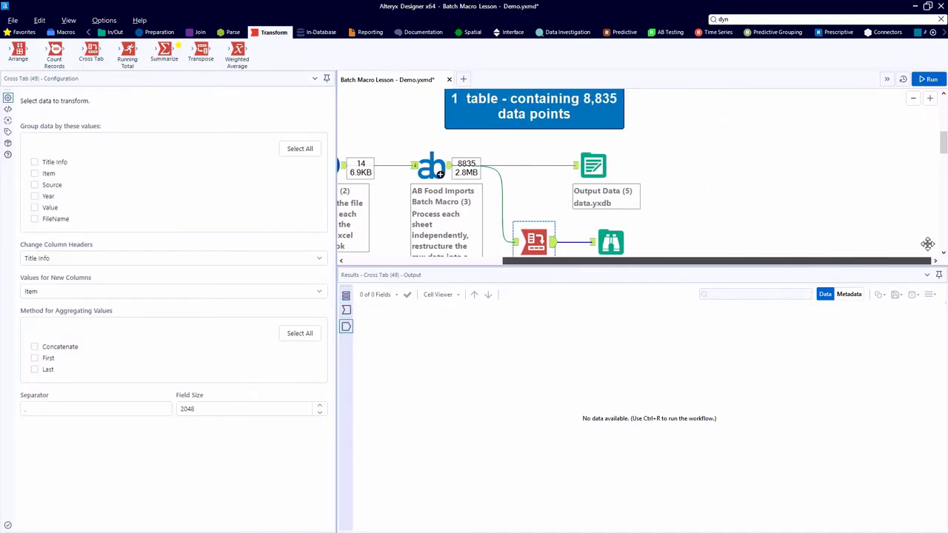
- Configure the Cross Tab with Year headers and Sum of Value, then run it
scroll(down, 3)
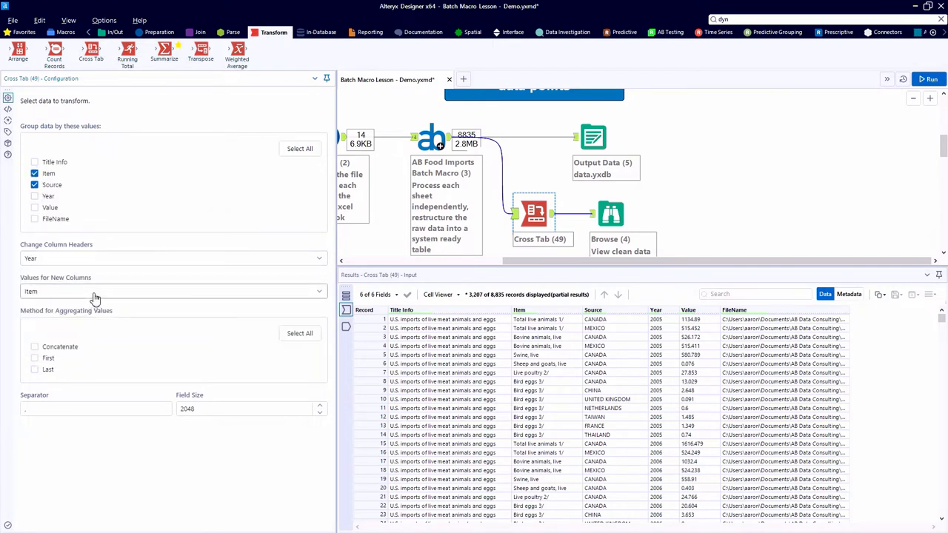
click(170, 291)
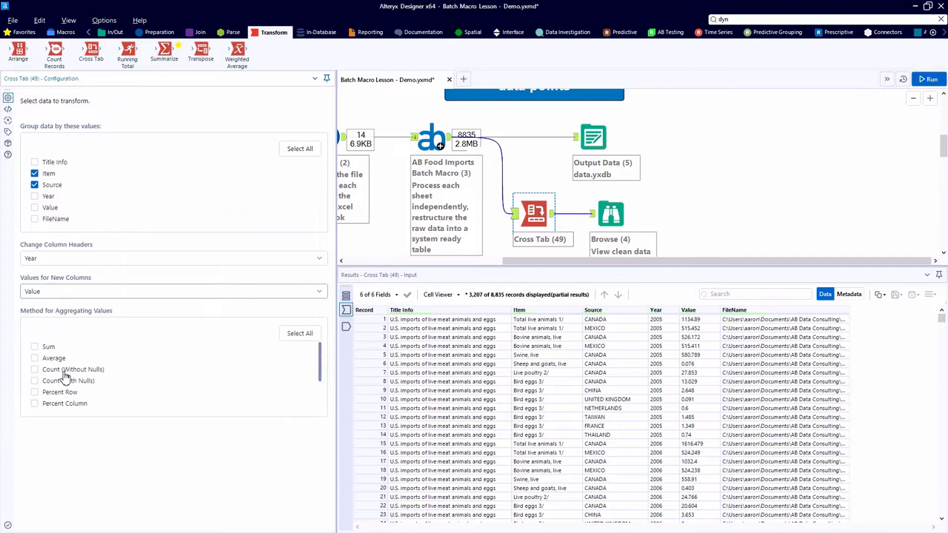
click(34, 347)
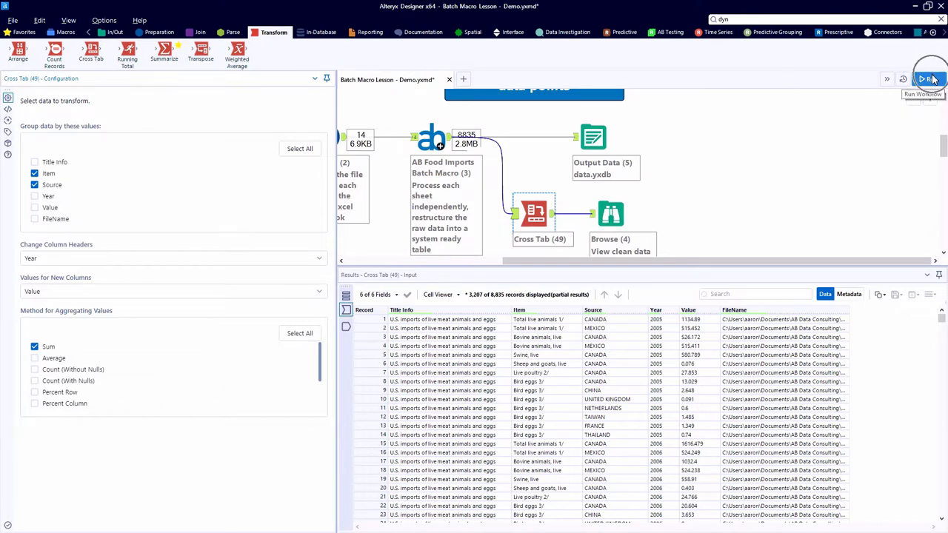
click(928, 77)
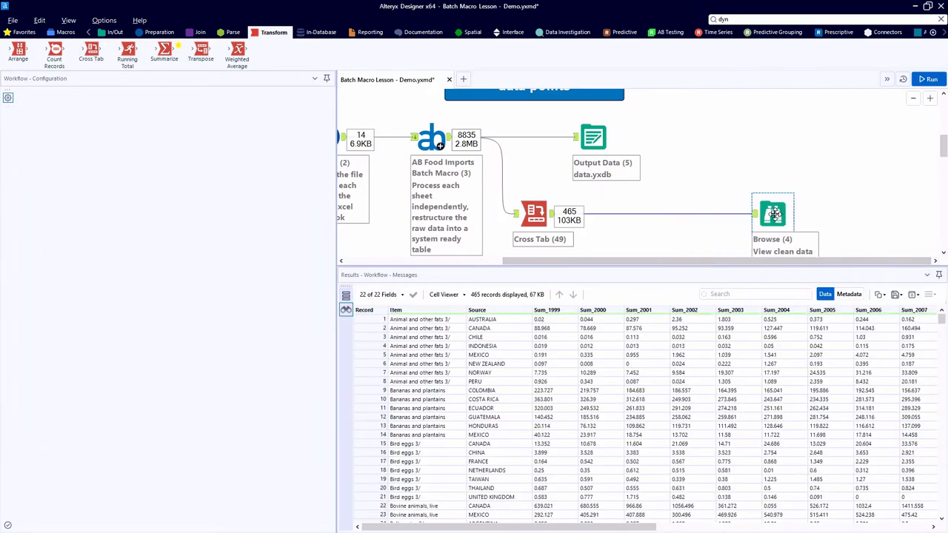
- Browse the 465-row crosstab output with Sum_1999 onward year columns
click(773, 214)
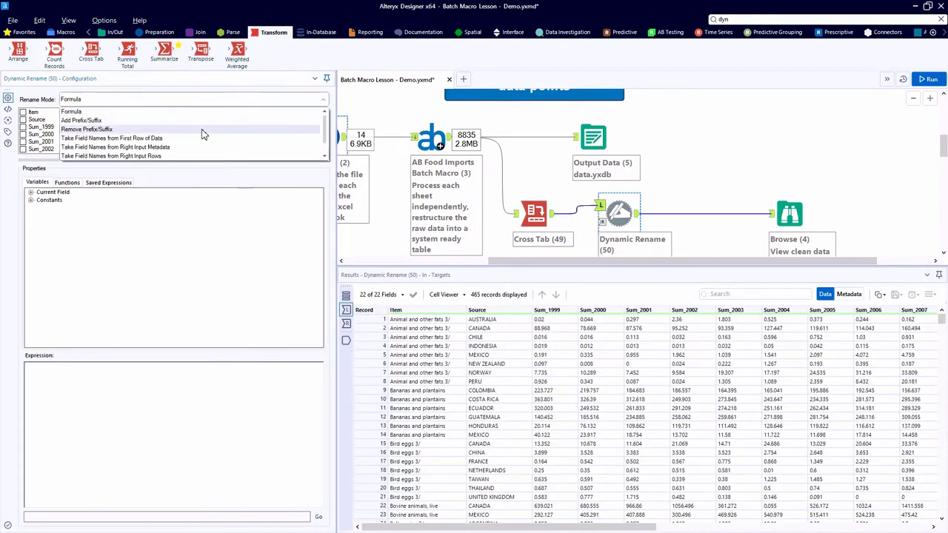
- Set Dynamic Rename to remove the Sum_ prefix from year fields and Total, then rerun
click(88, 129)
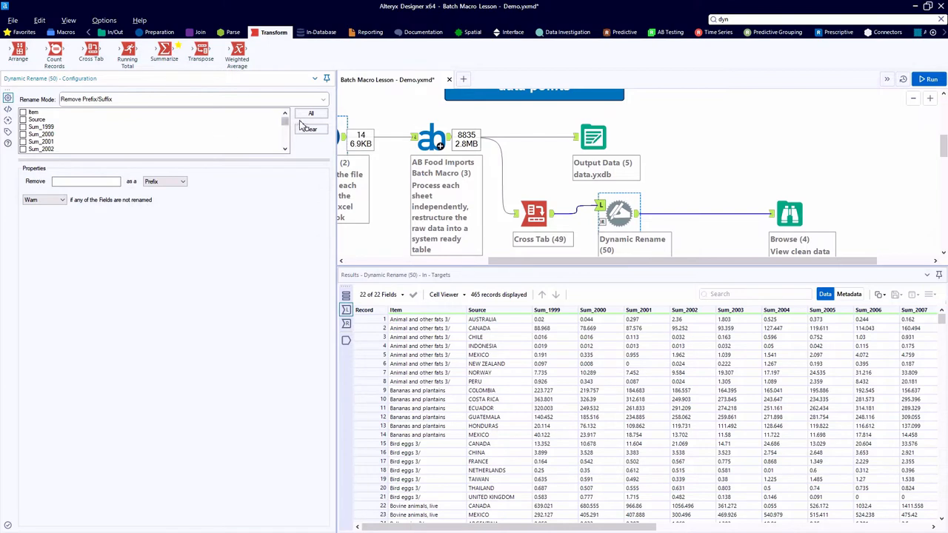
click(310, 112)
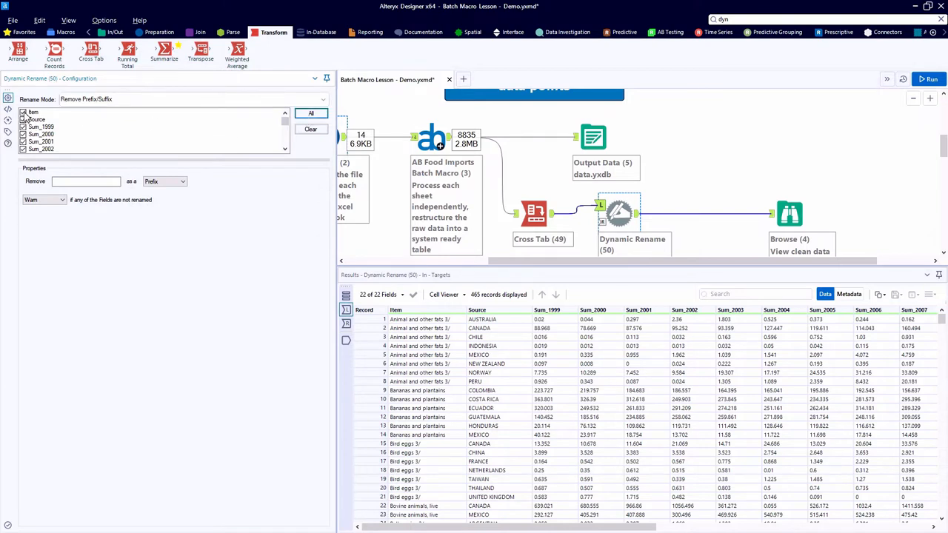
click(41, 119)
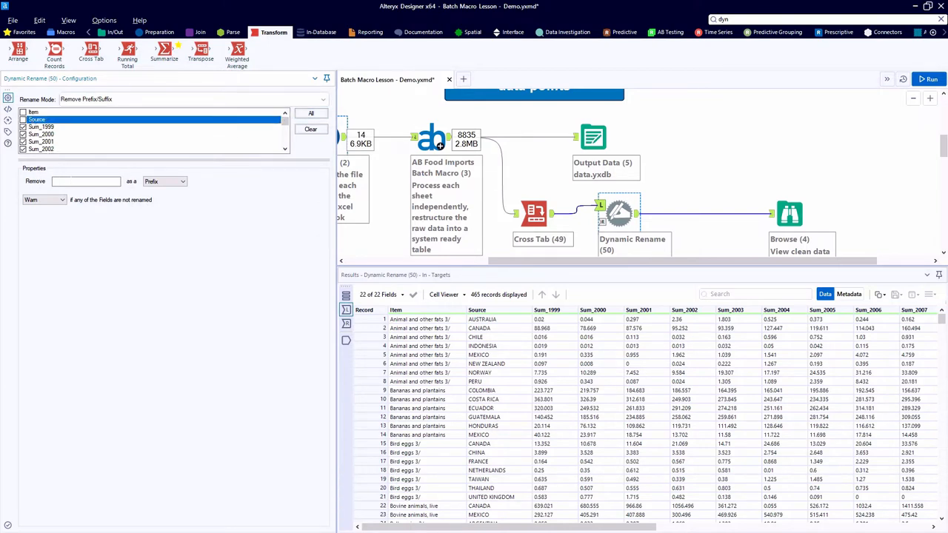
text(S)
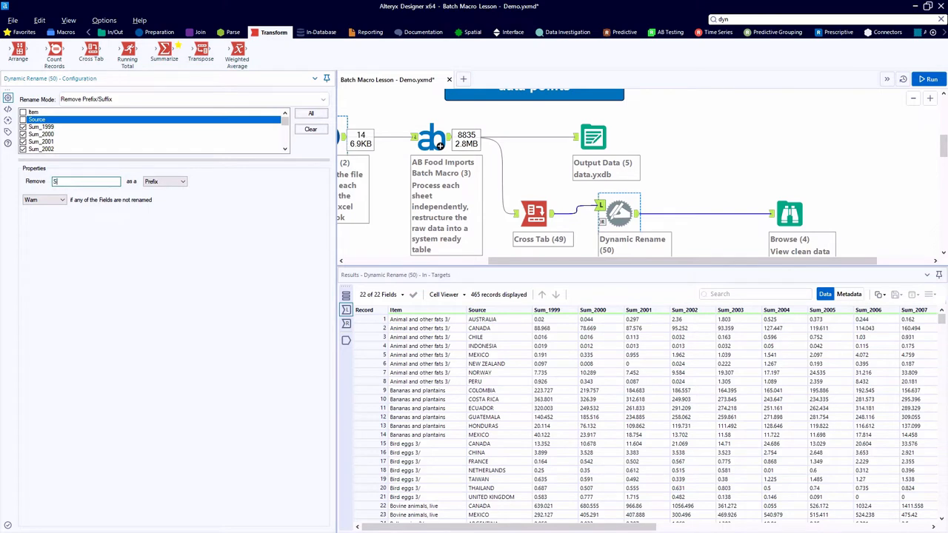
text(um_)
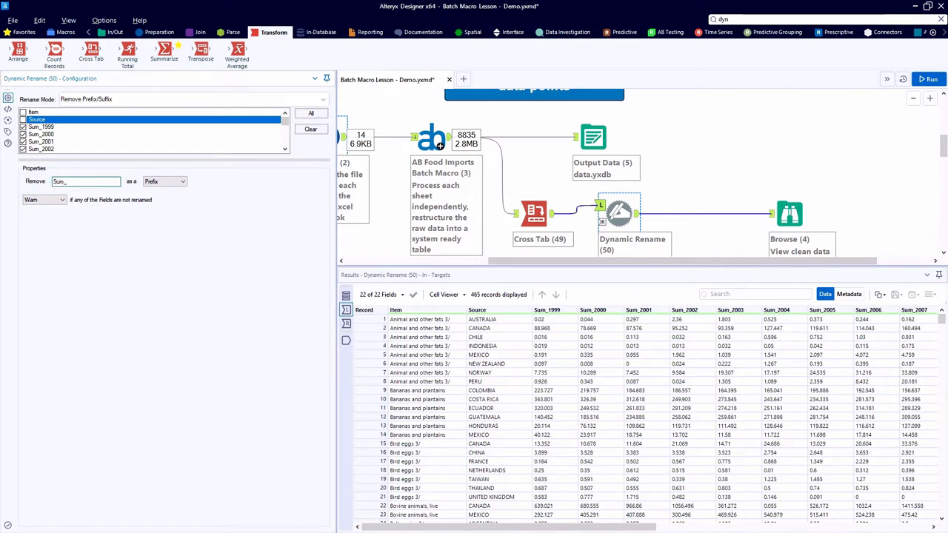
scroll(down, 3)
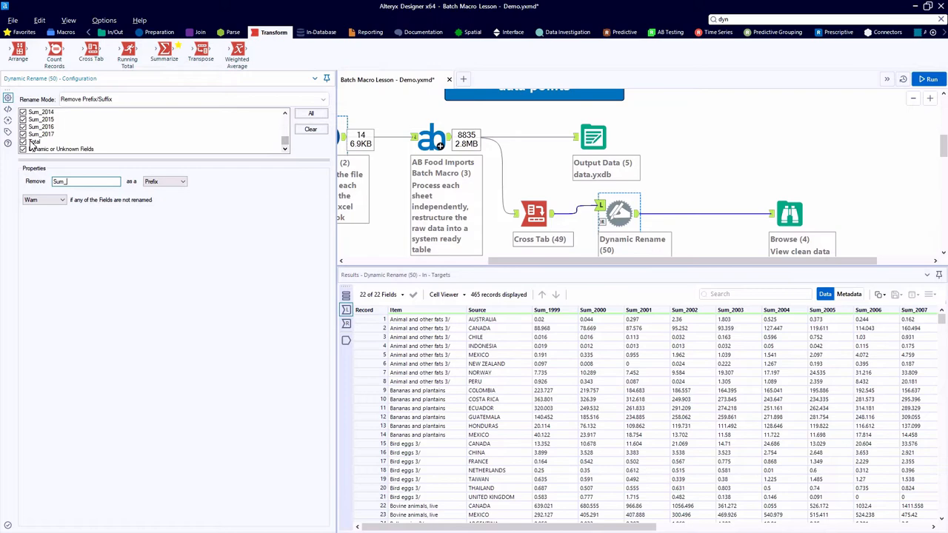
click(35, 141)
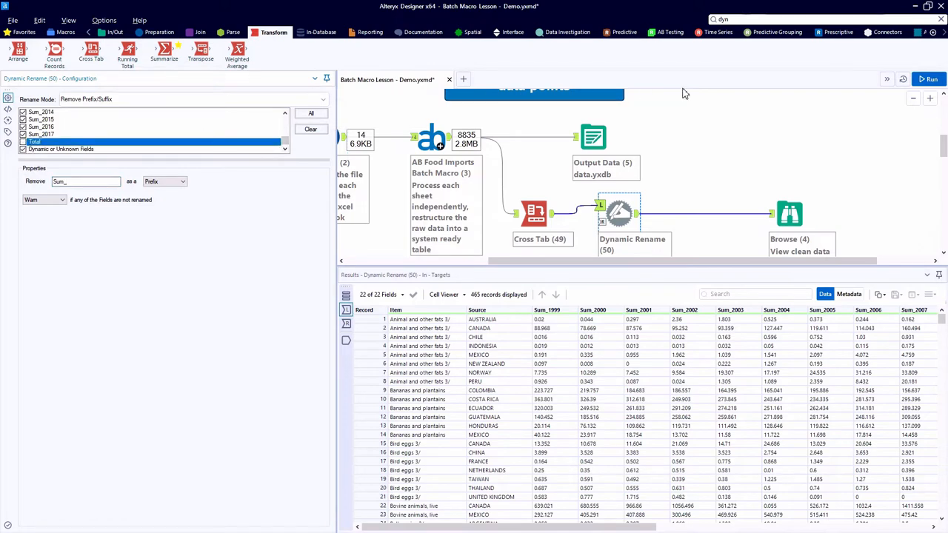
click(930, 79)
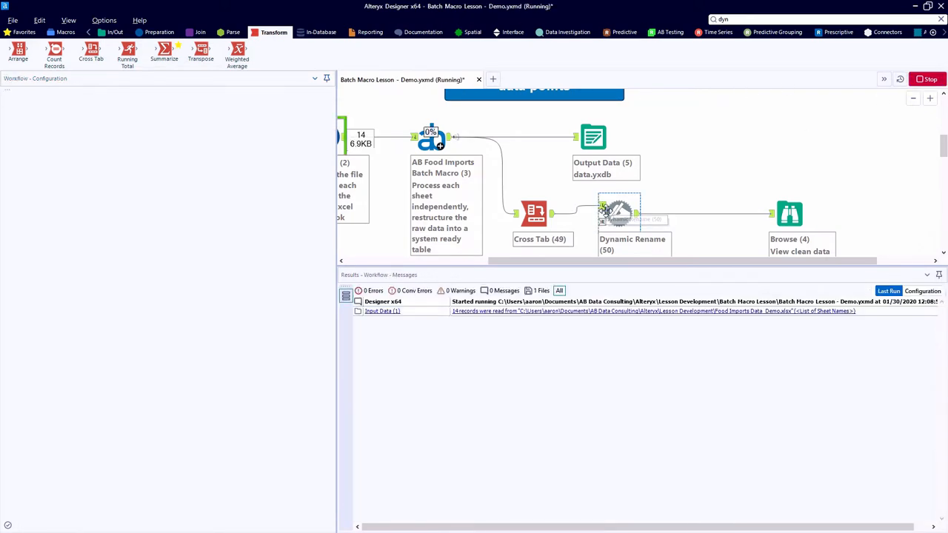
click(619, 214)
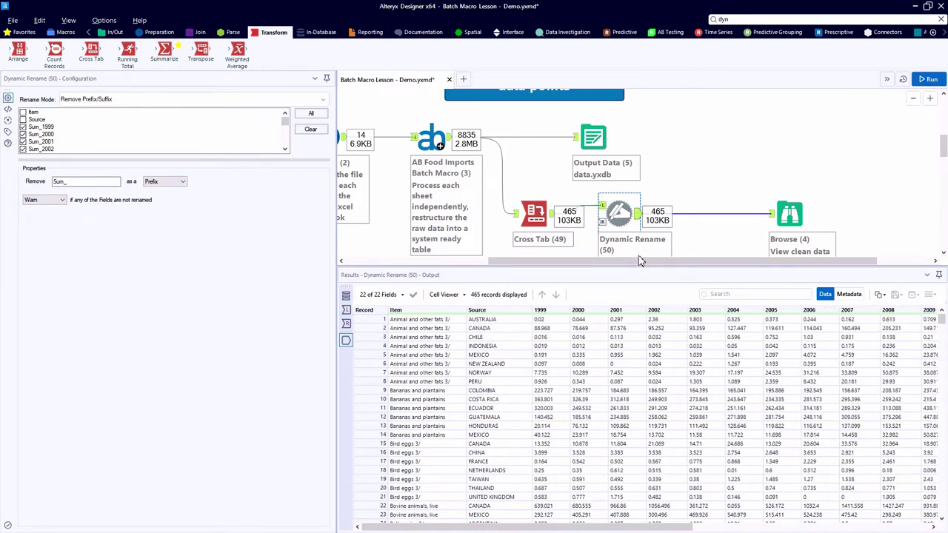
- Add a Table grouped by Source without the Source column, and preview 59 country tables
click(371, 31)
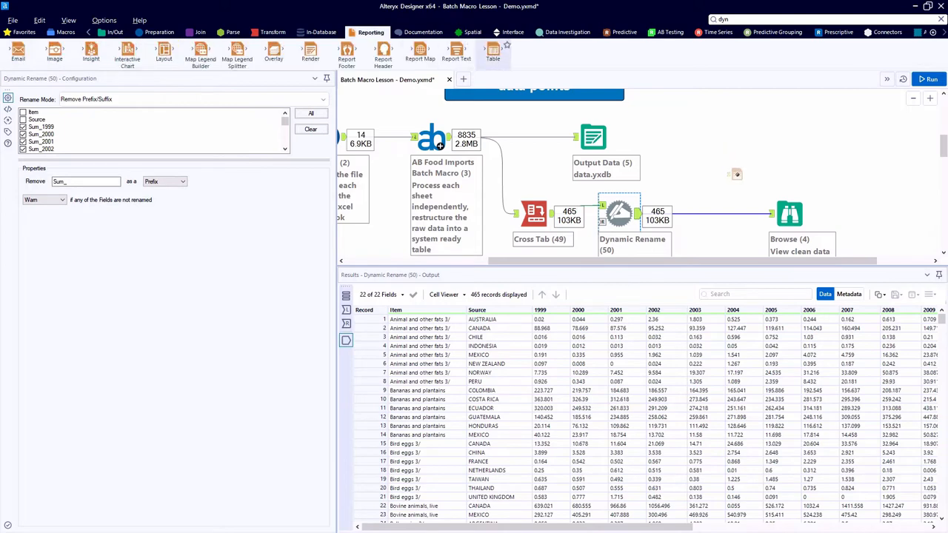
click(696, 213)
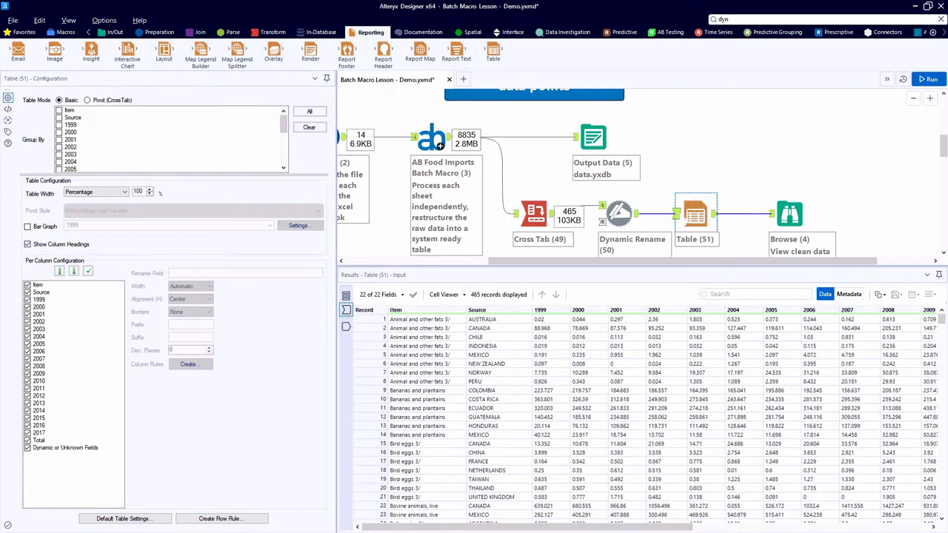
click(67, 118)
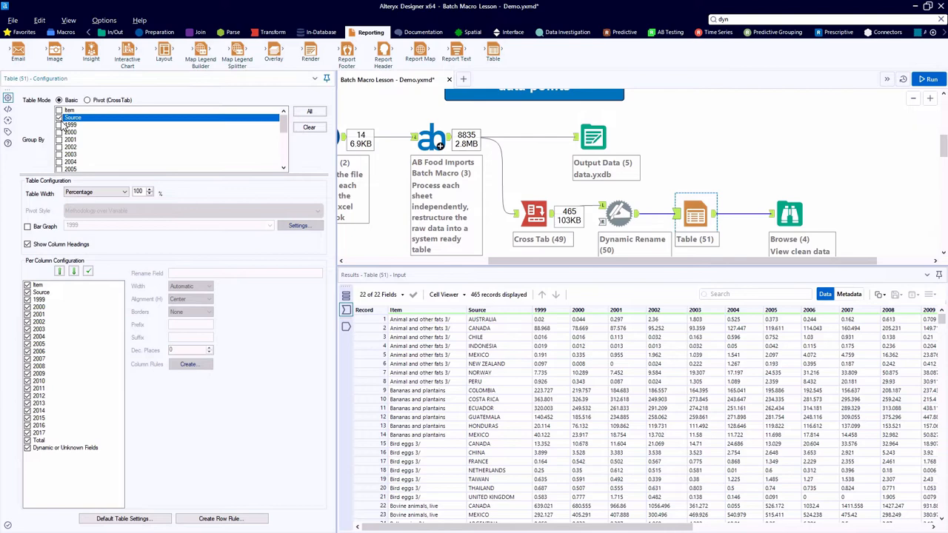
click(39, 291)
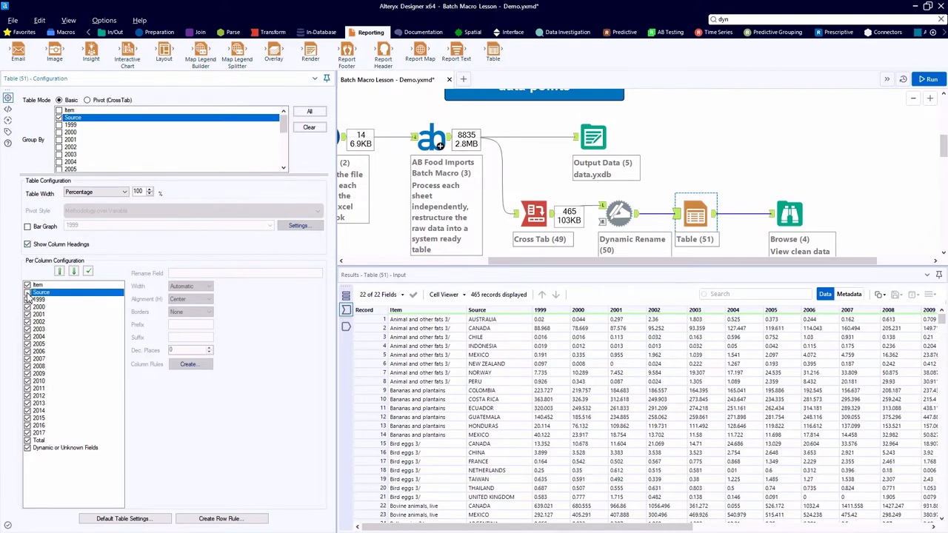
click(935, 80)
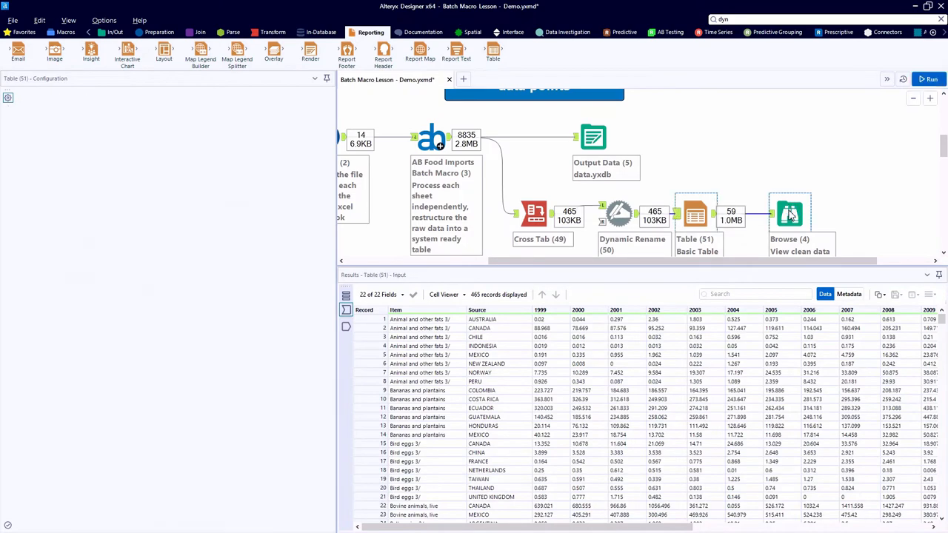
click(790, 214)
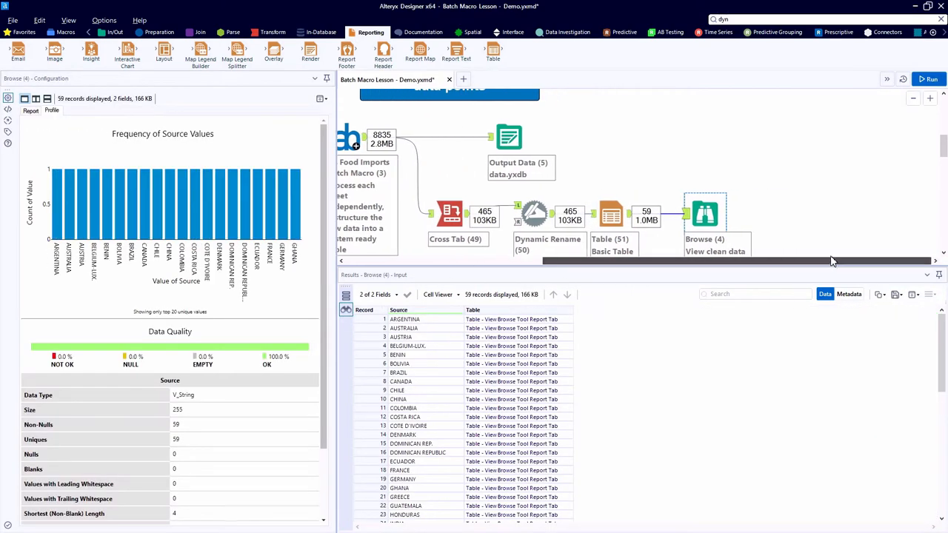
click(31, 111)
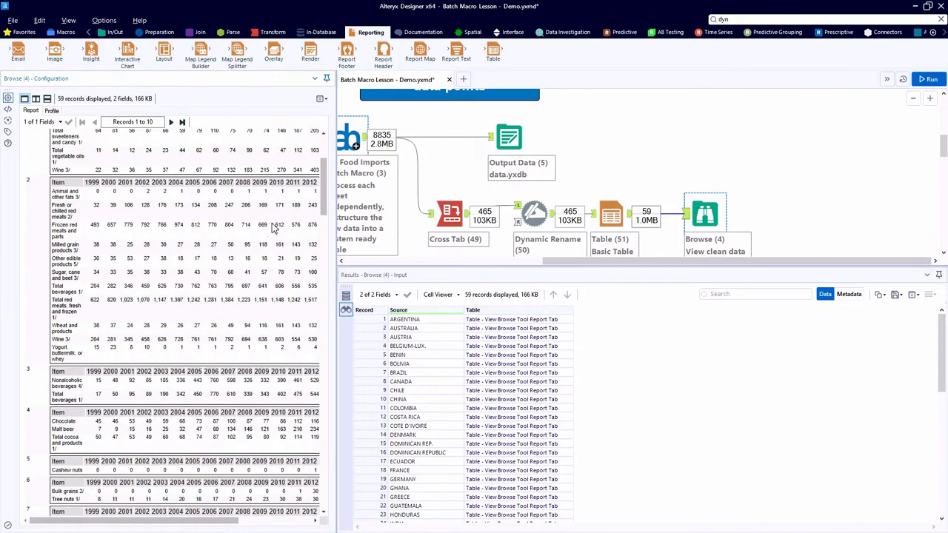
scroll(right, 3)
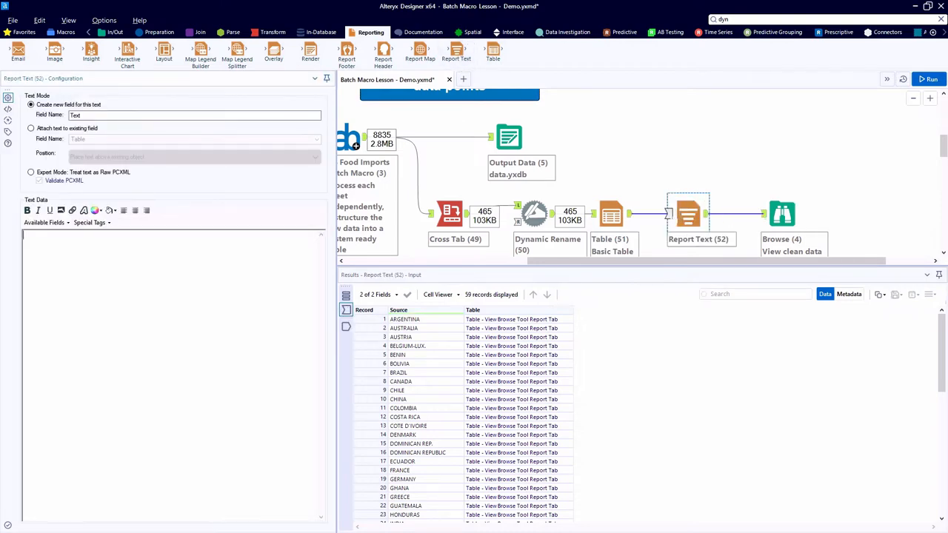
- Insert the Source field as each table's heading and page through the report preview
click(40, 127)
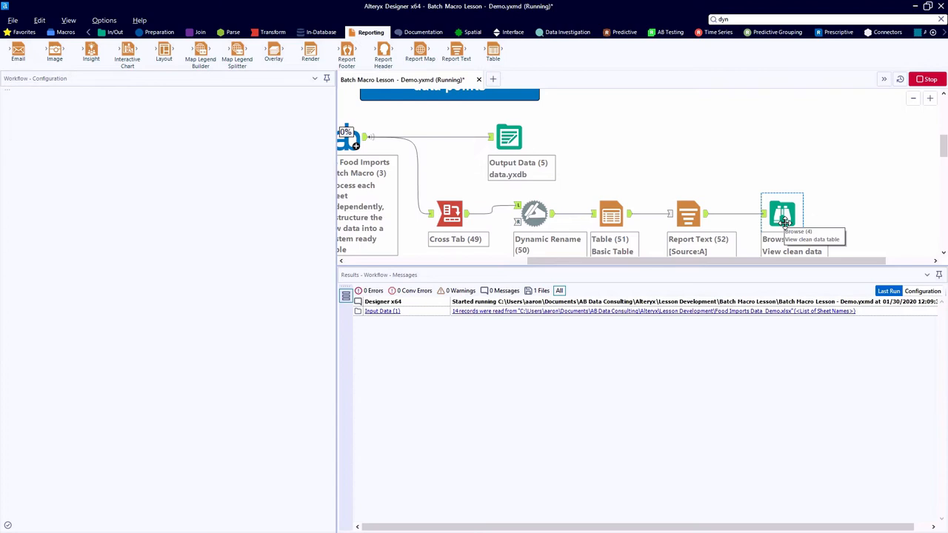
click(782, 214)
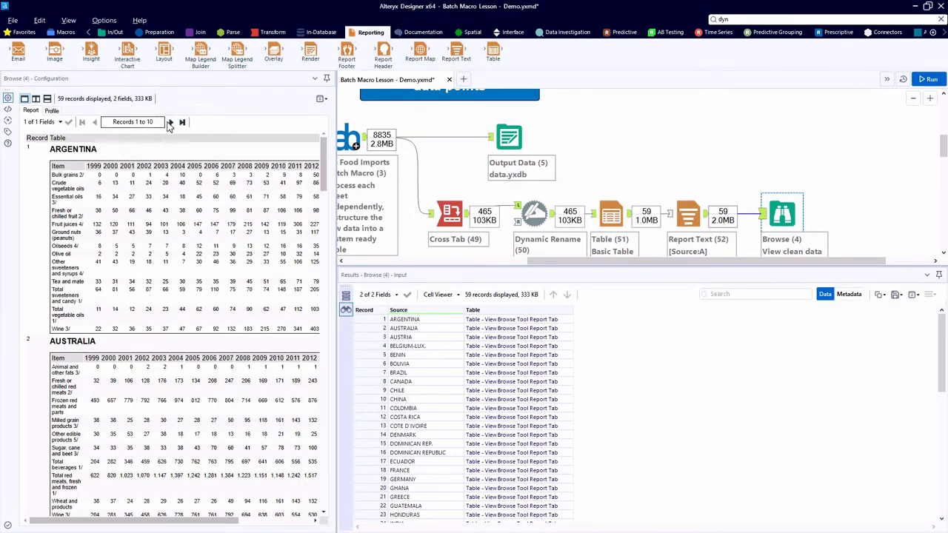
click(170, 122)
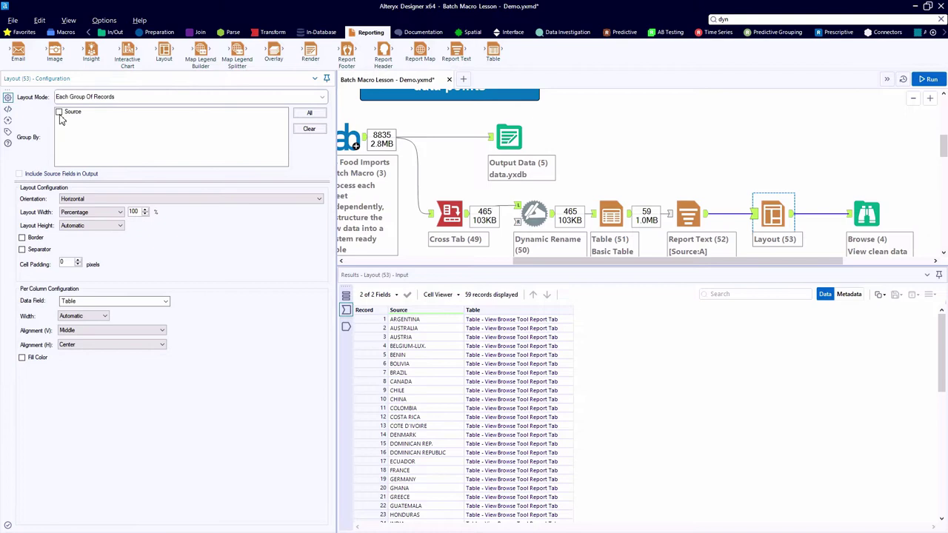
- Group the Layout by Source and render it to a temporary Excel 2007 spreadsheet
click(58, 113)
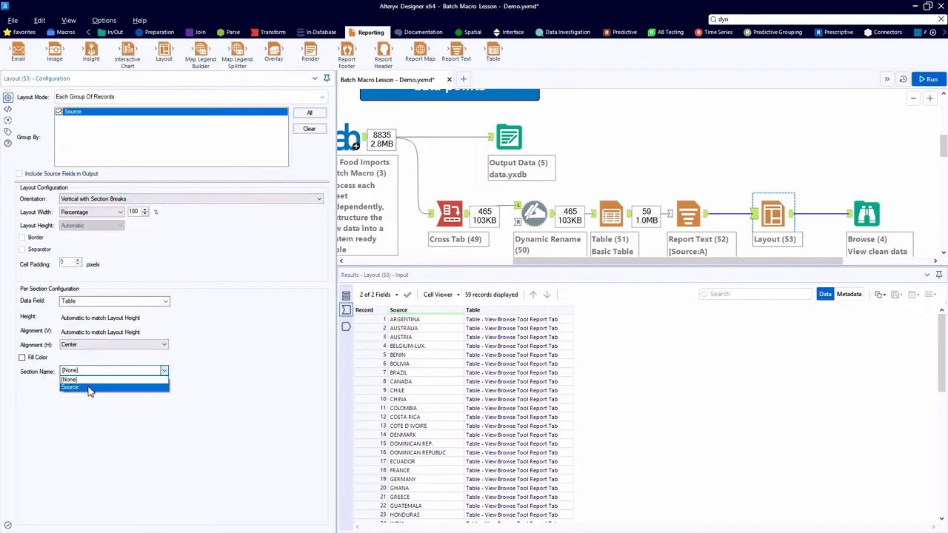
click(68, 388)
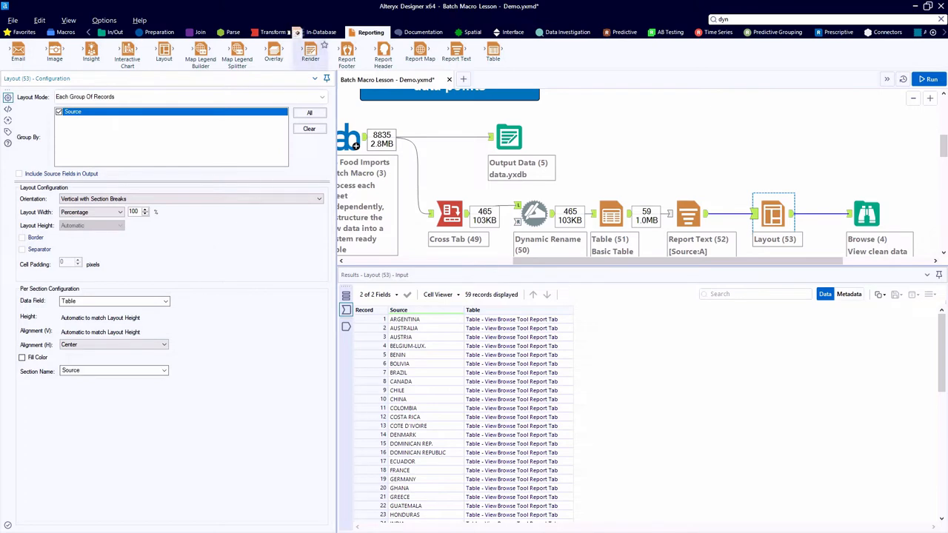
click(833, 154)
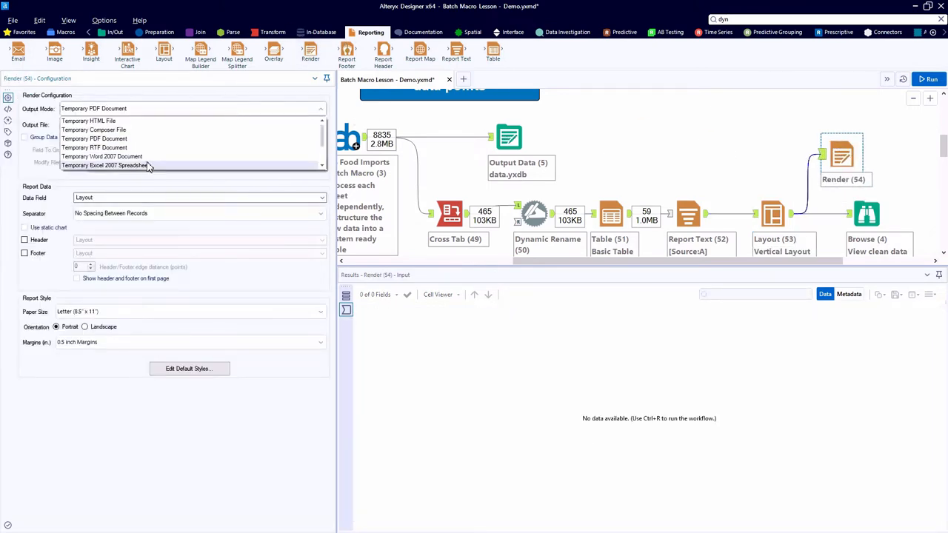
click(104, 165)
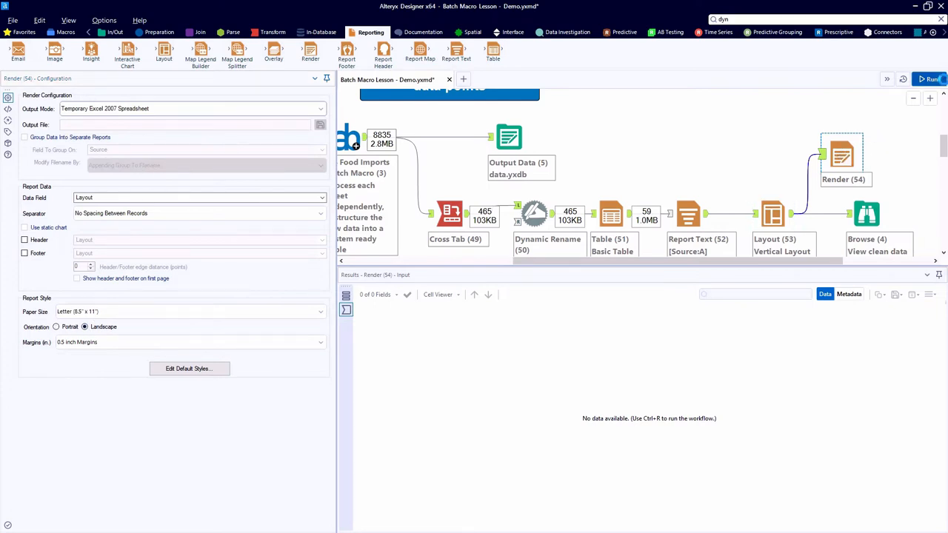
click(935, 80)
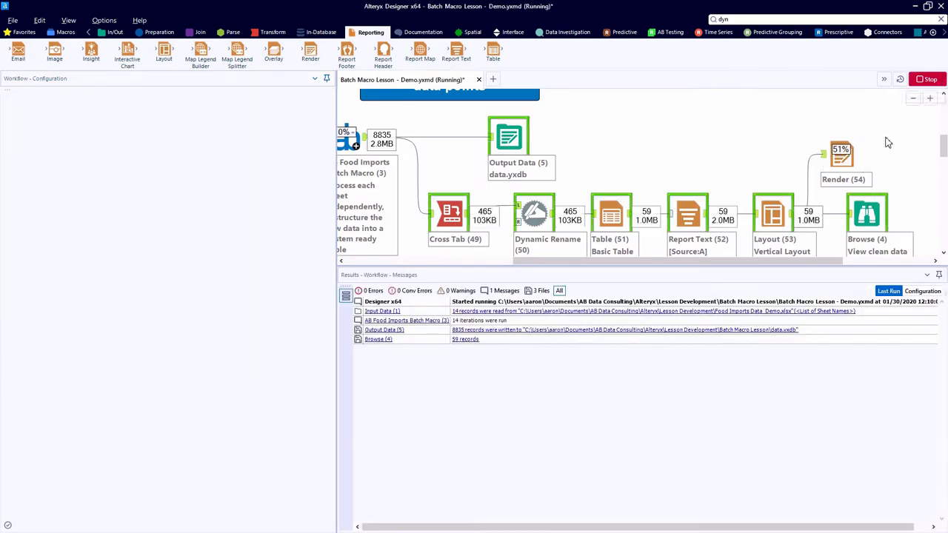
click(841, 154)
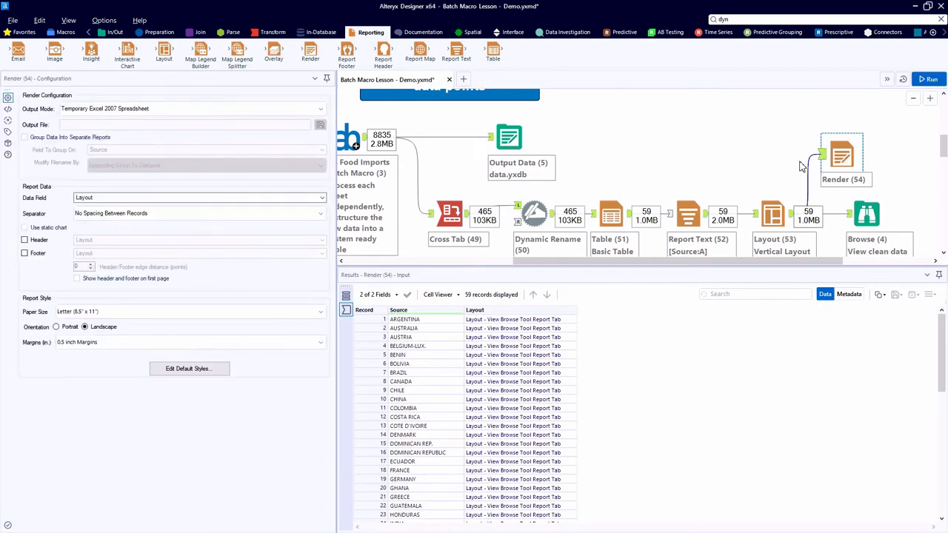
click(929, 79)
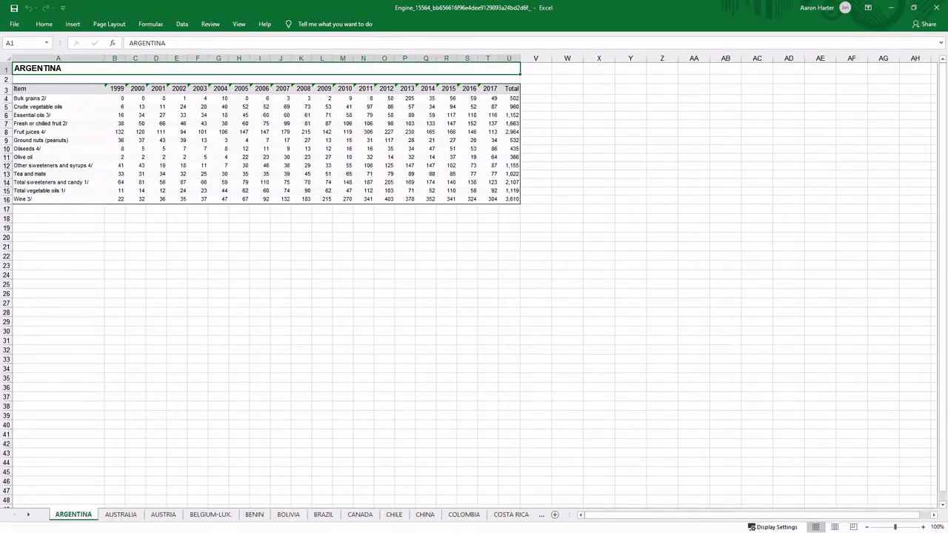
- Browse from the ARGENTINA sheet to the CHILE and GERMANY country sheets
click(393, 514)
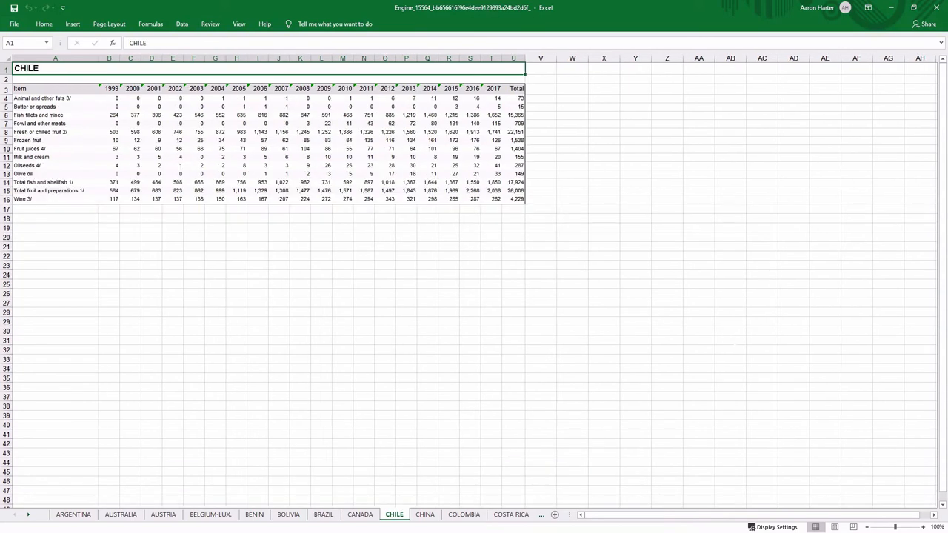
click(496, 514)
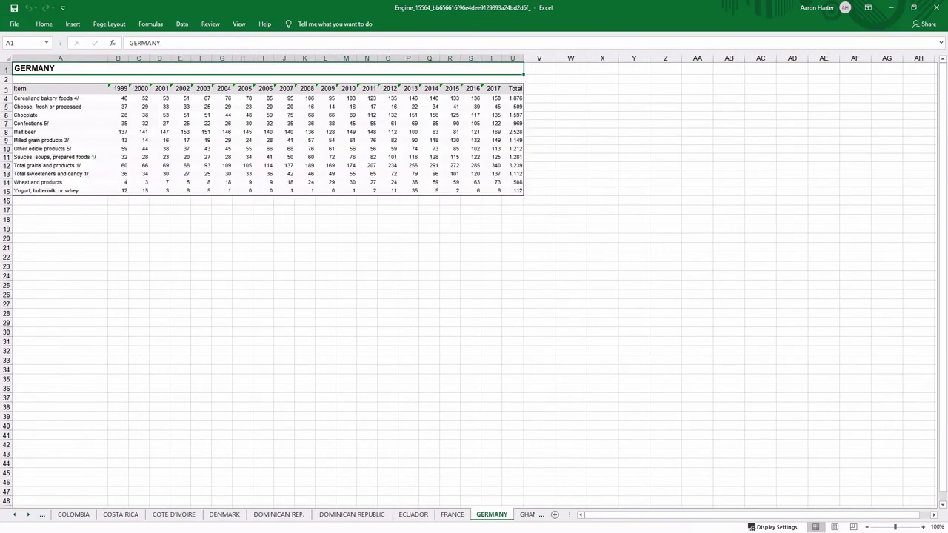
click(504, 514)
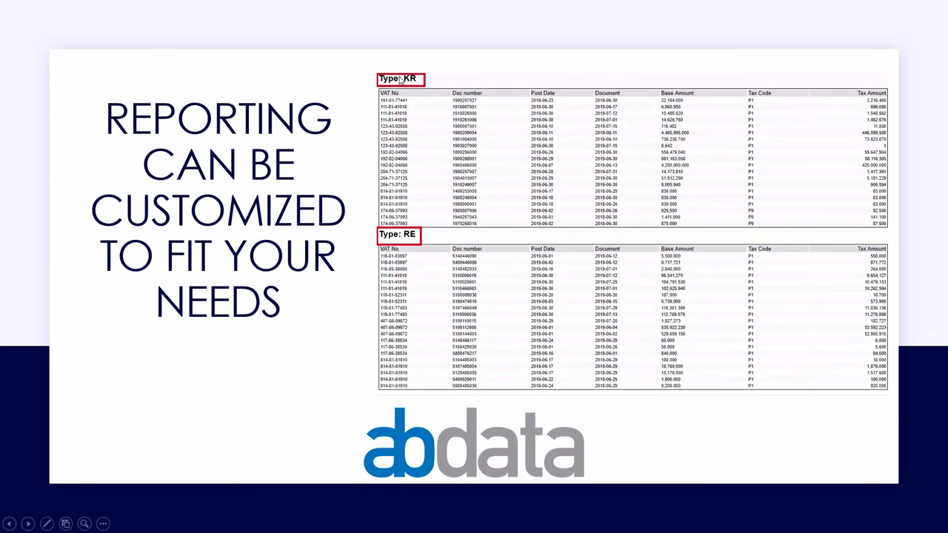
mouse_move(409, 248)
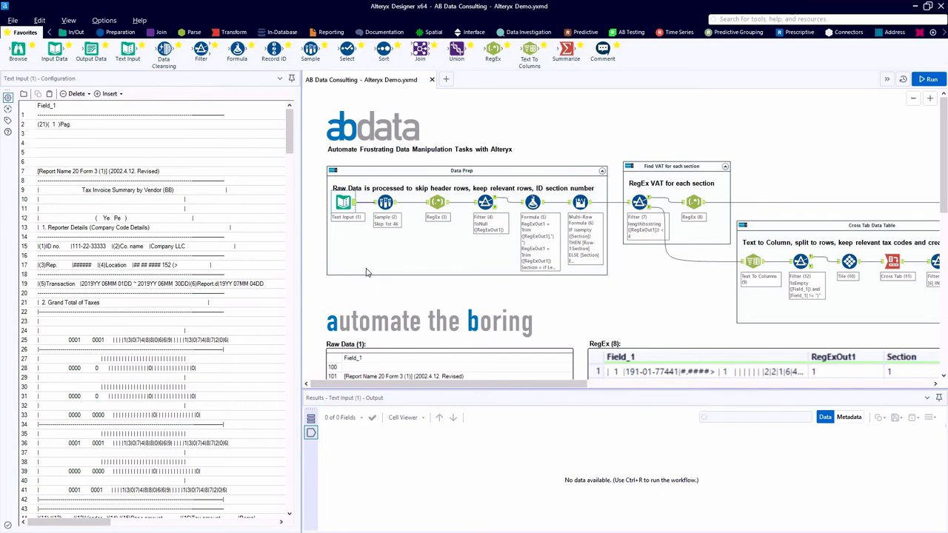
- Scroll through Text Input (1)'s Field_1 raw report text showing vendor sections and KR entries
scroll(down, 3)
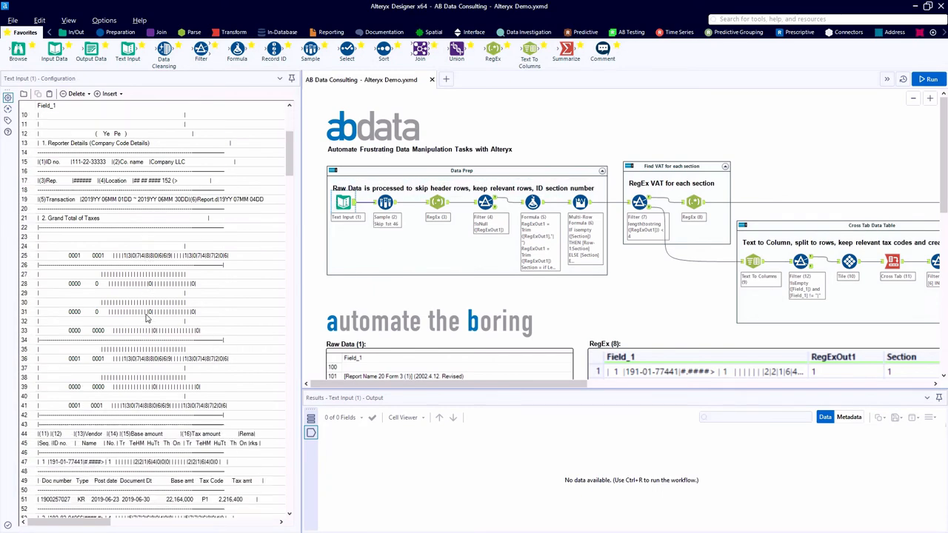
scroll(down, 3)
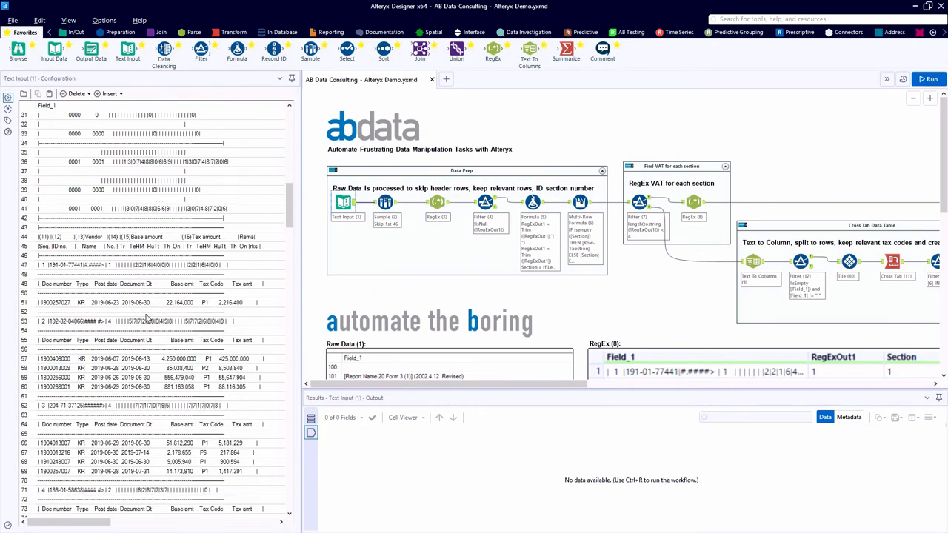
scroll(down, 3)
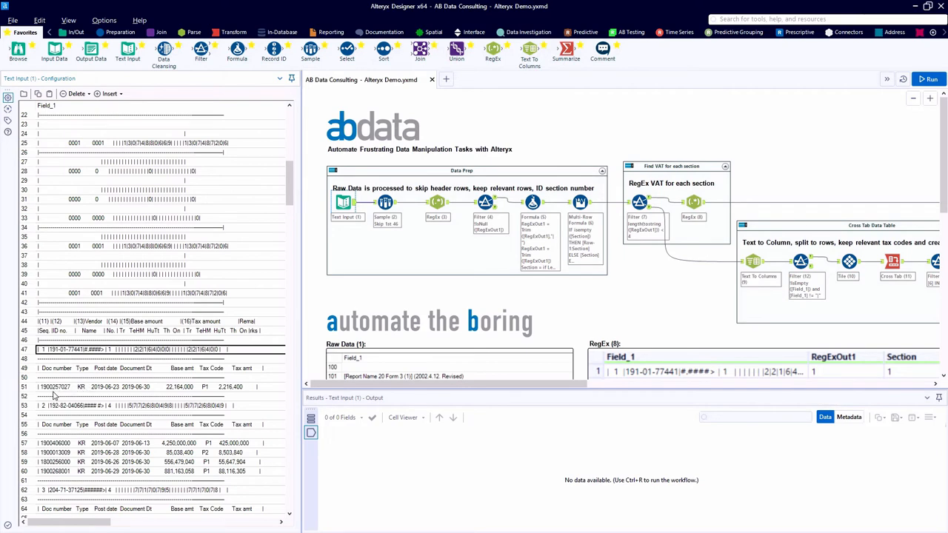
scroll(down, 3)
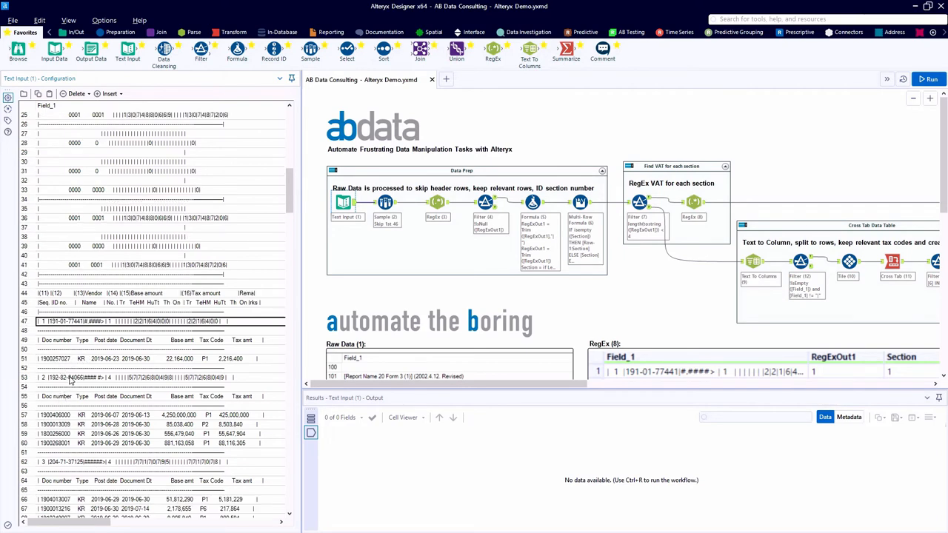
scroll(down, 3)
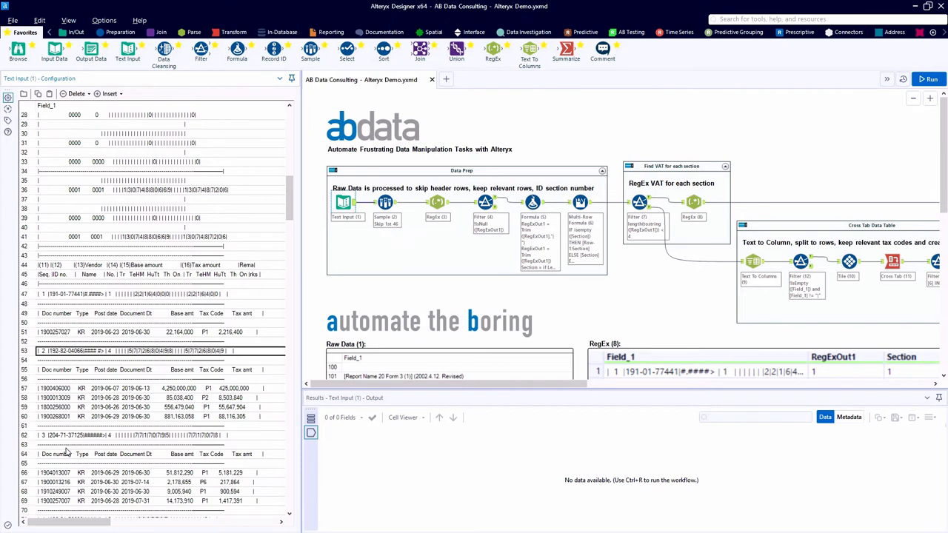
scroll(down, 3)
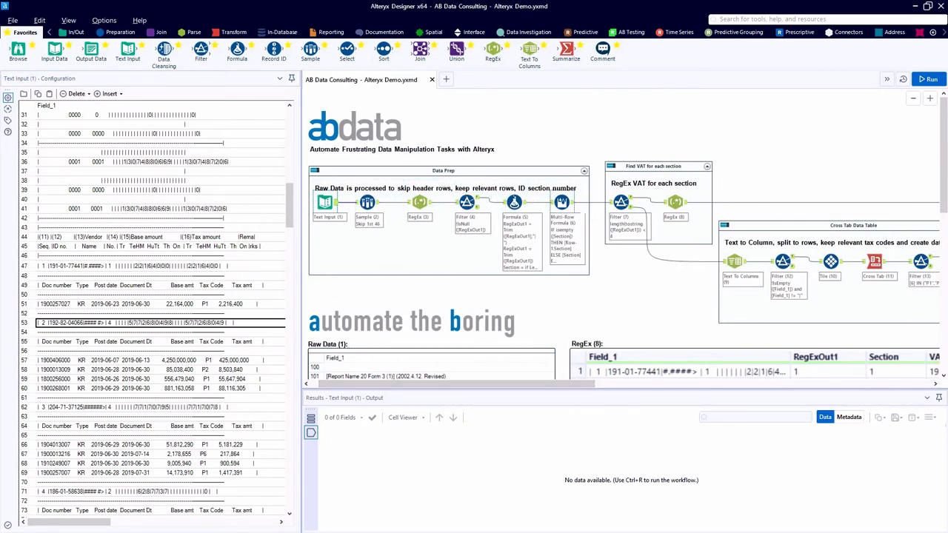
- Check Multi-Row Formula (6), run the workflow, and review RegEx (8)'s extracted VAT numbers
click(561, 202)
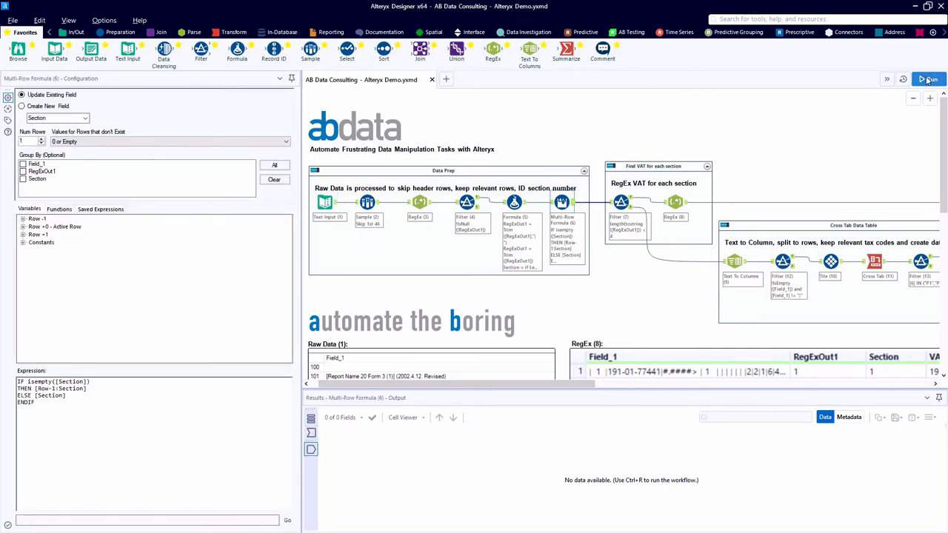
click(928, 80)
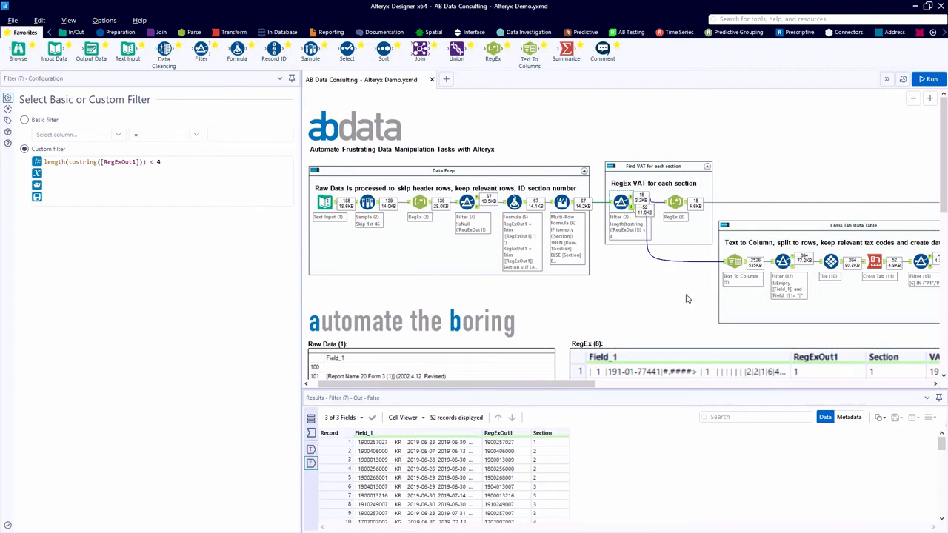
click(673, 202)
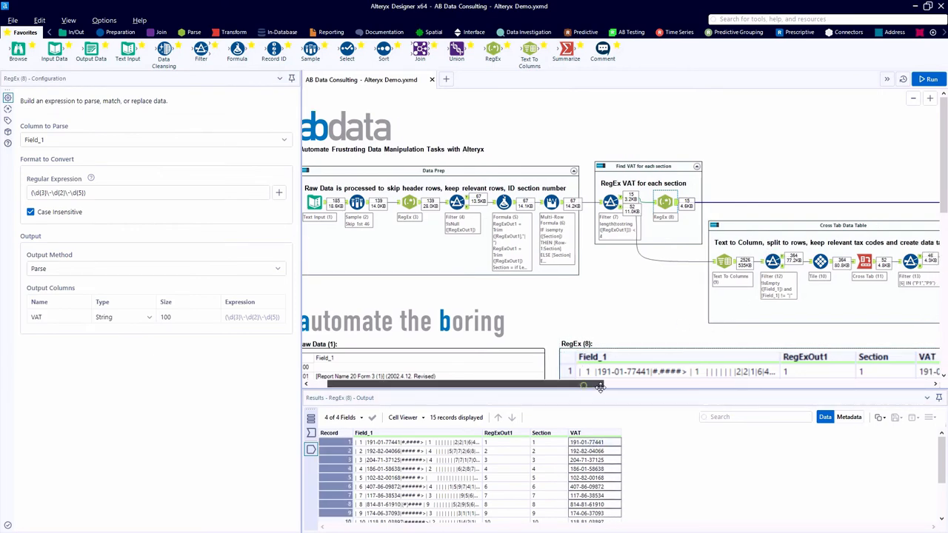
scroll(right, 3)
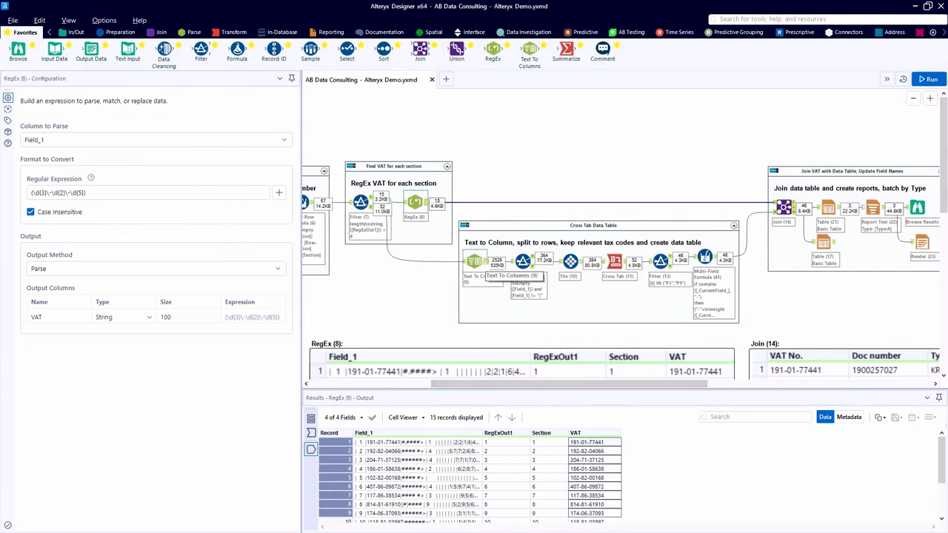
- Review Multi-Field Formula (41)'s minus-sign expression, then Join (14) matching VAT numbers by Section
click(474, 261)
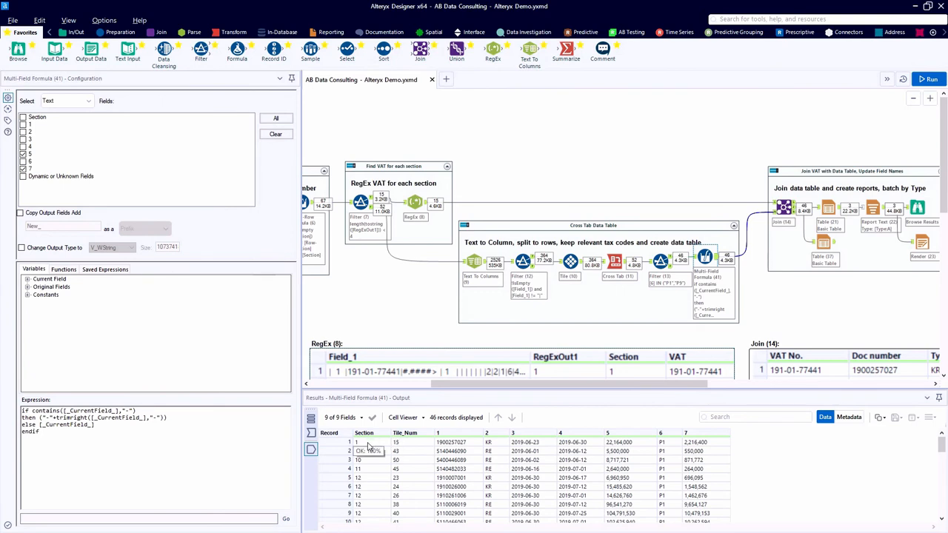
mouse_move(640, 457)
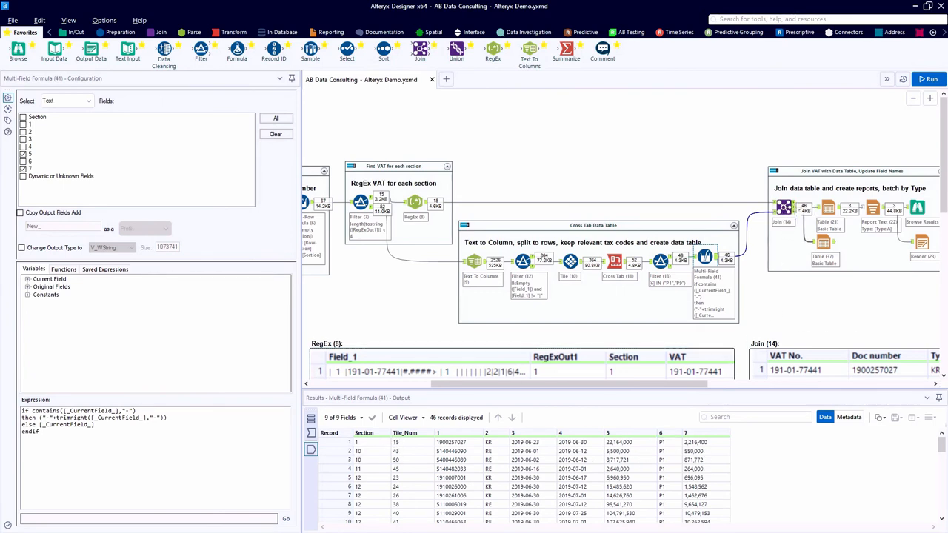
click(783, 207)
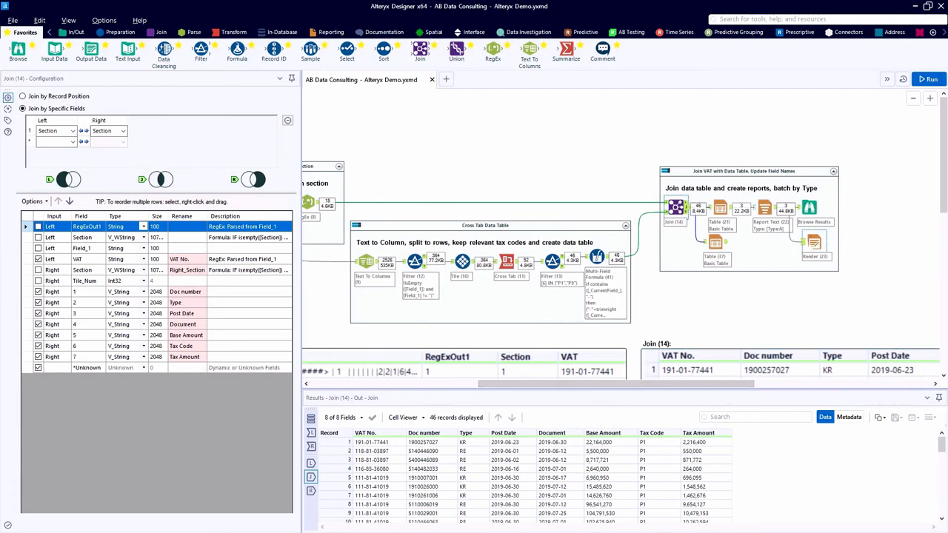
- Run the workflow with Render (23) as Temporary PDF Document and view the PDF's top
click(814, 237)
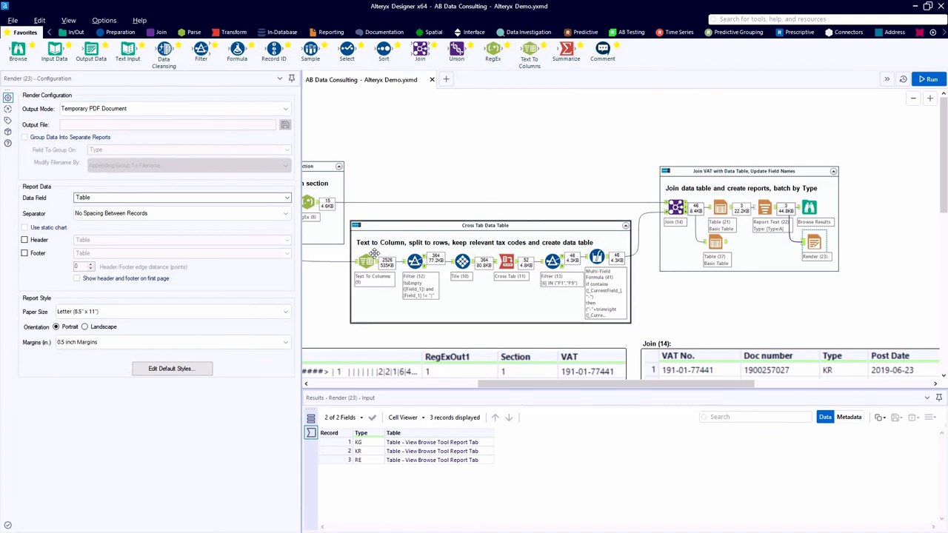
click(925, 79)
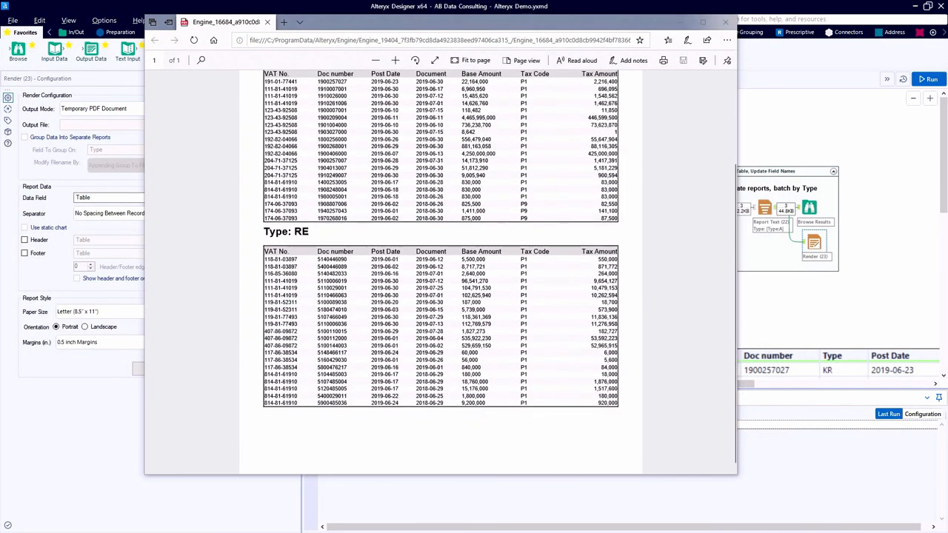
scroll(up, 3)
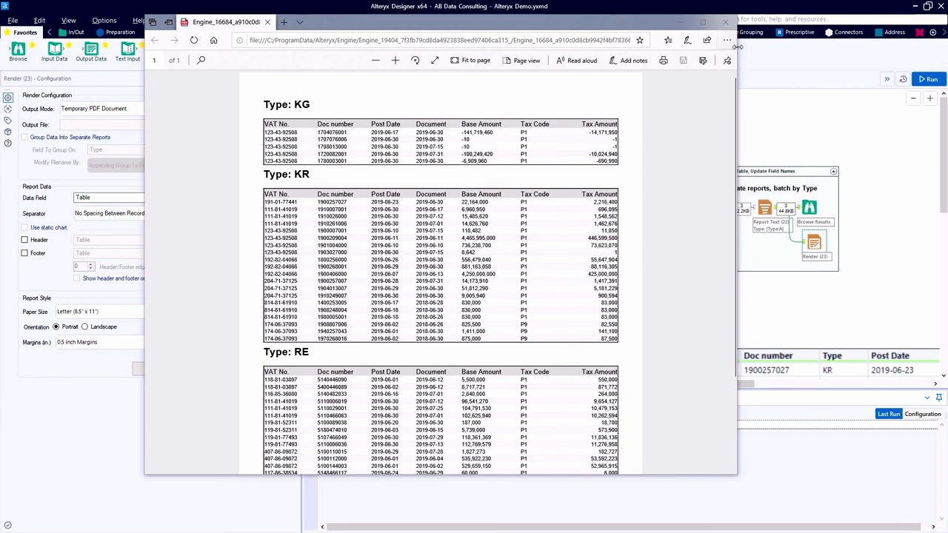